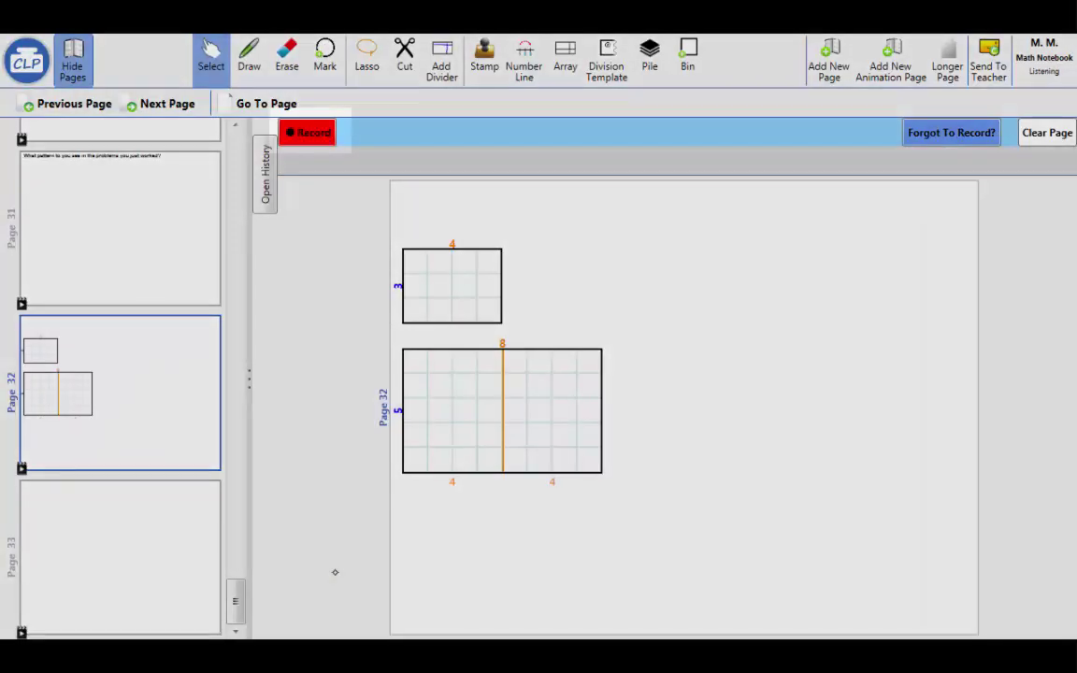
Start recording on page 32 and create a 3 by 16 array
left_click(308, 132)
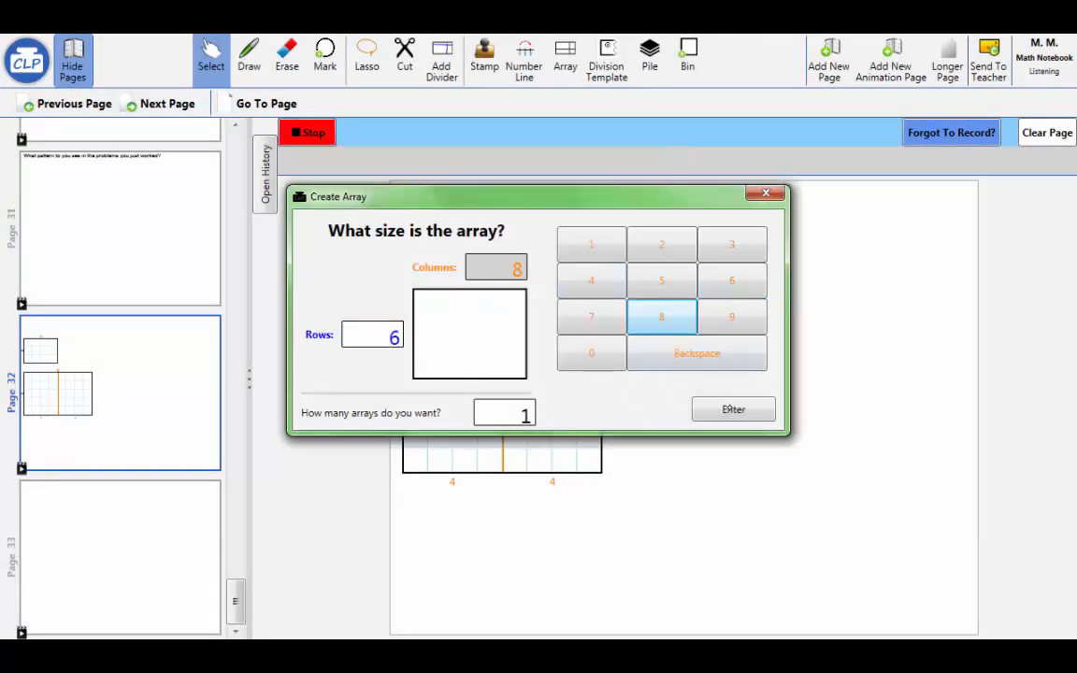
left_click(733, 409)
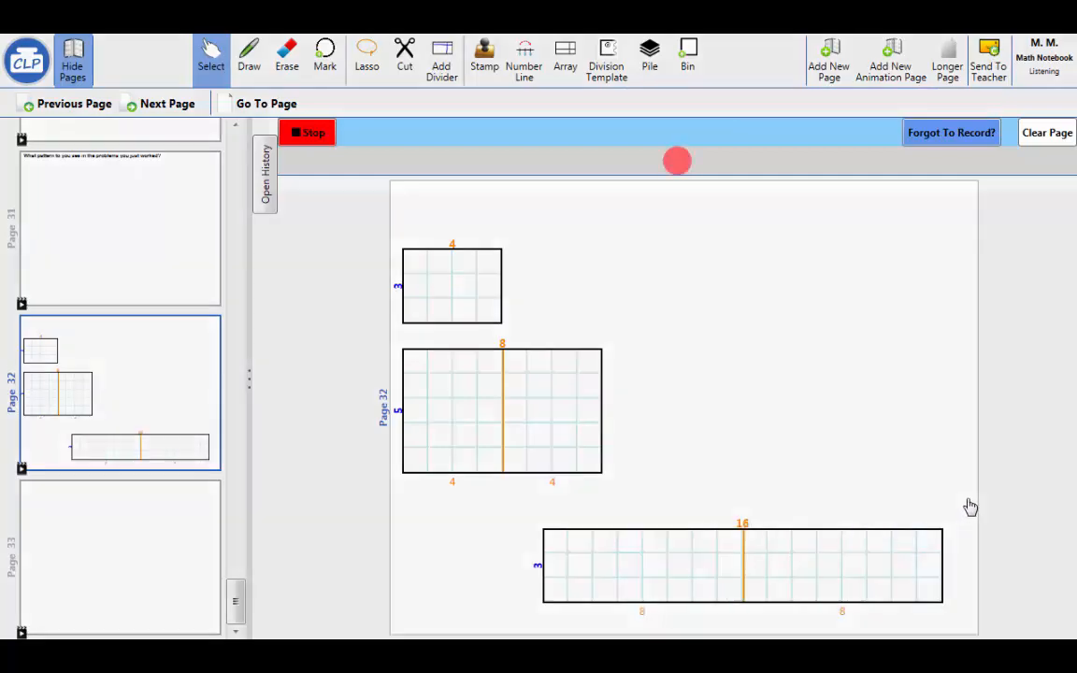
Stop recording and replay page 20's 5 x 4 = (5 x 2) x 2 animation
left_click(306, 132)
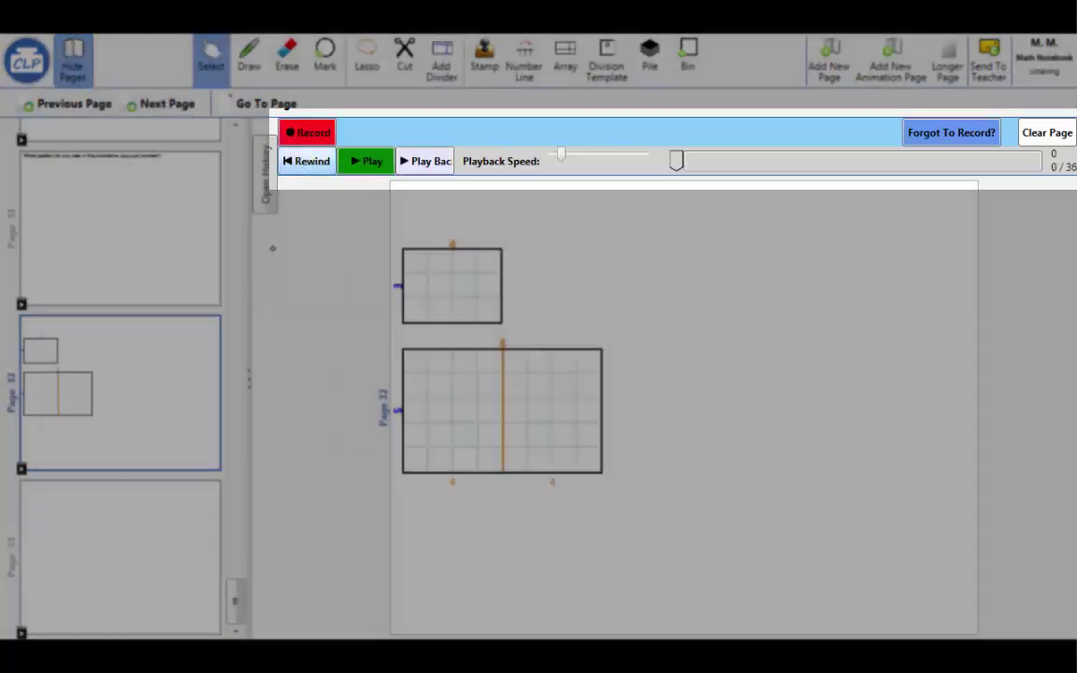
left_click(365, 161)
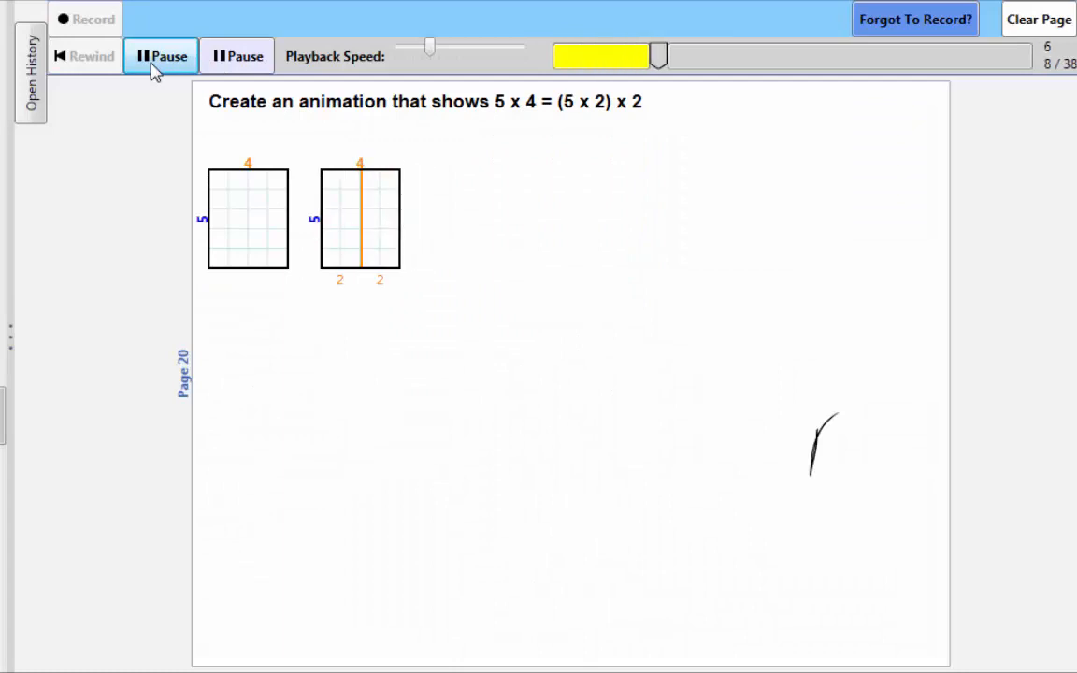
Go to page 21 and play its 7 x 4 = (7 x 2) x 2 animation
left_click(161, 56)
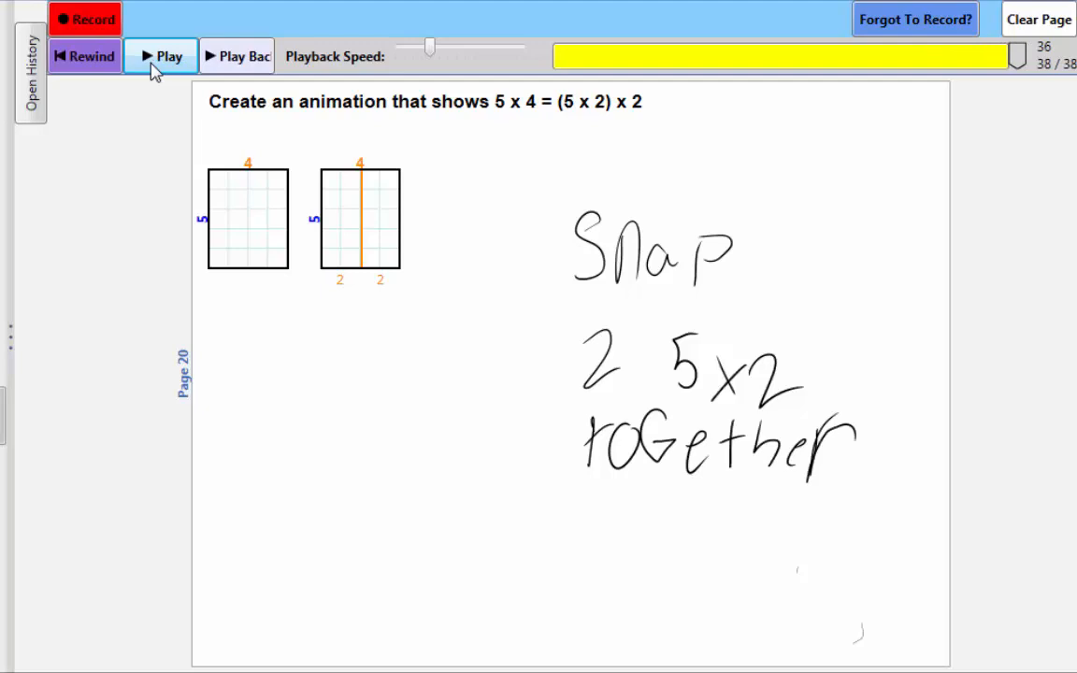
left_click(164, 56)
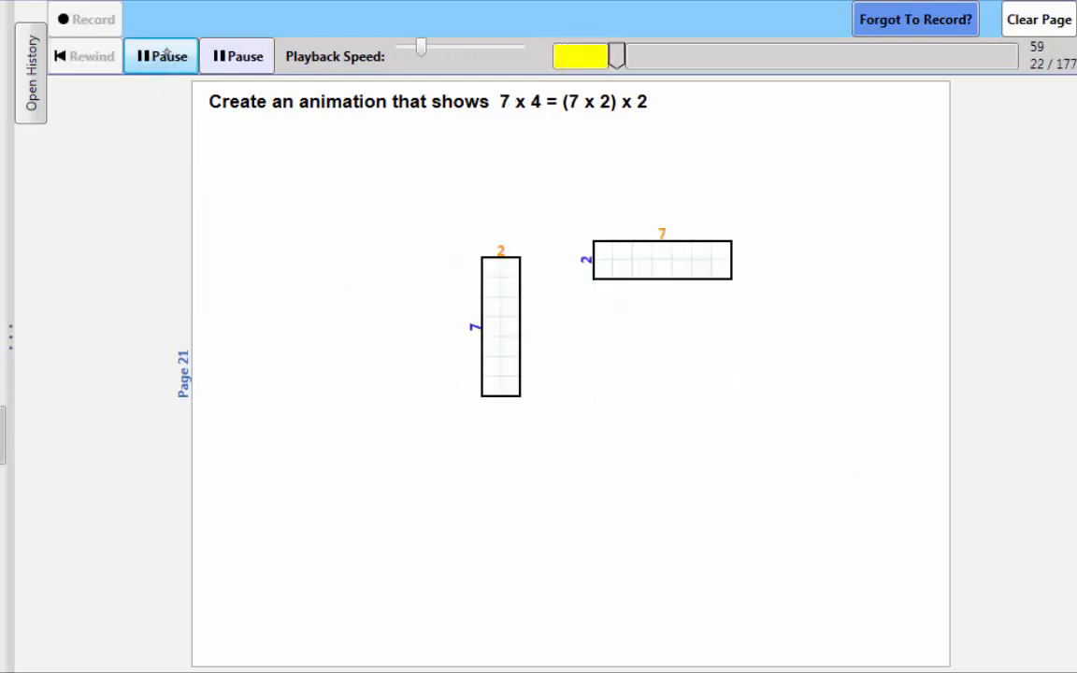